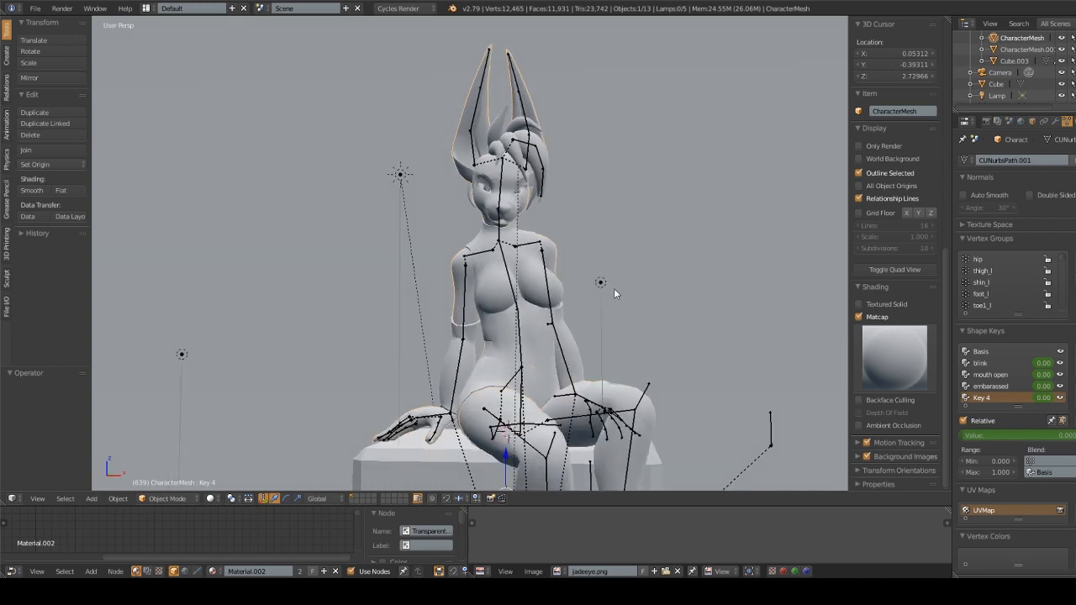
pyautogui.moveTo(597, 282)
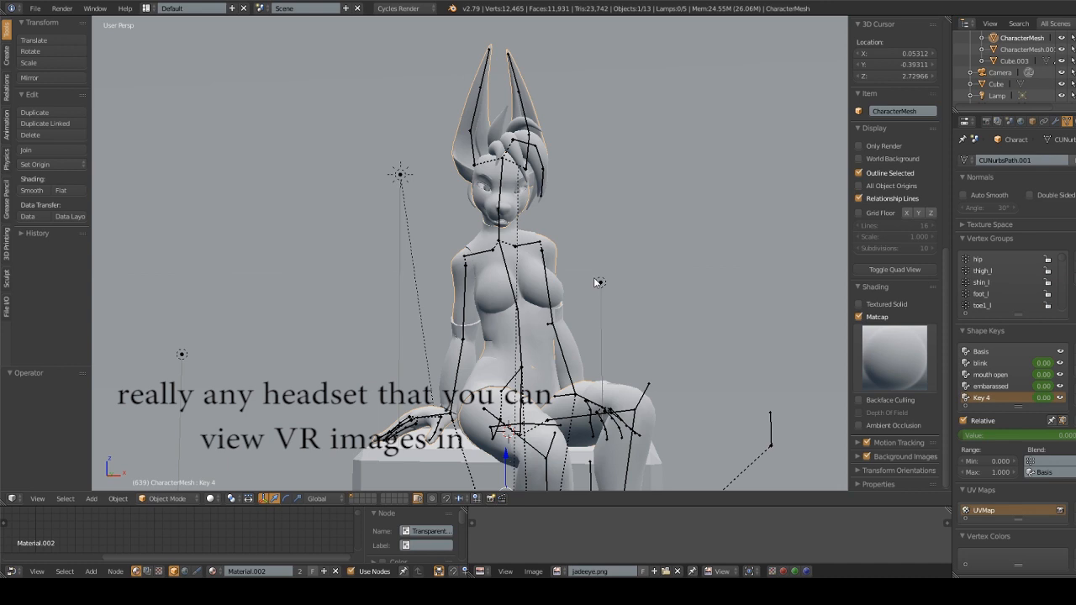
pyautogui.moveTo(604, 277)
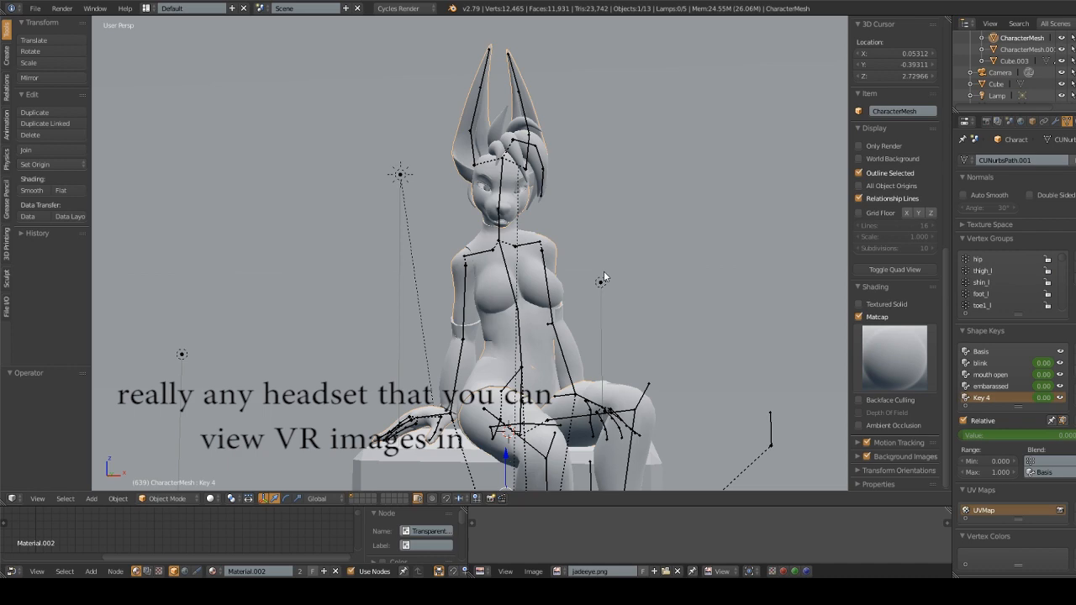
pyautogui.moveTo(652, 286)
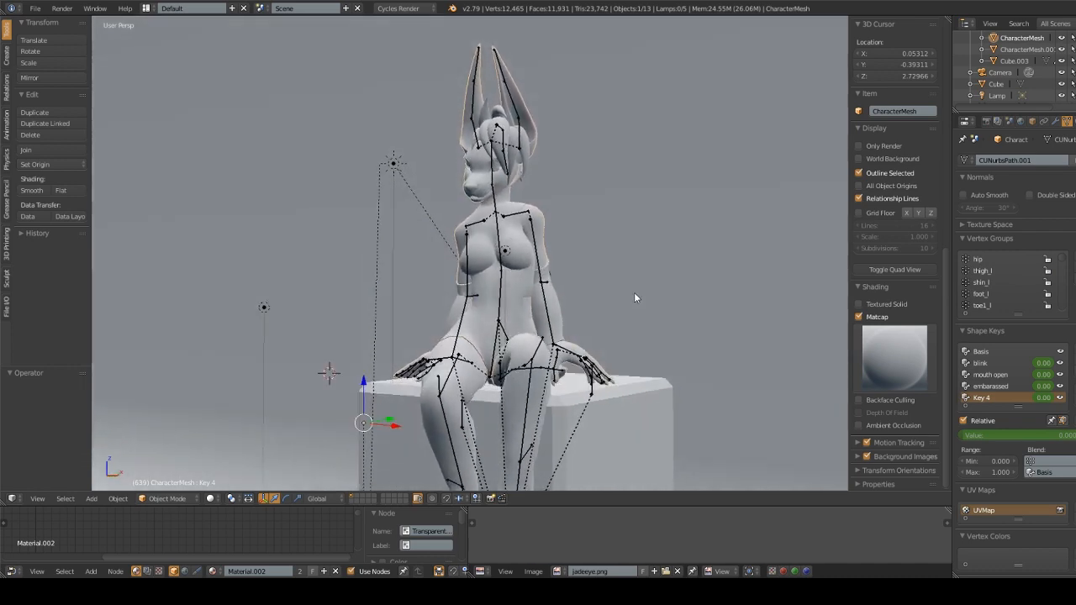
# - Preview the seated character, then raise the render resolution scale from 20% to 67%
pyautogui.moveTo(635, 298); pyautogui.dragTo(666, 284)
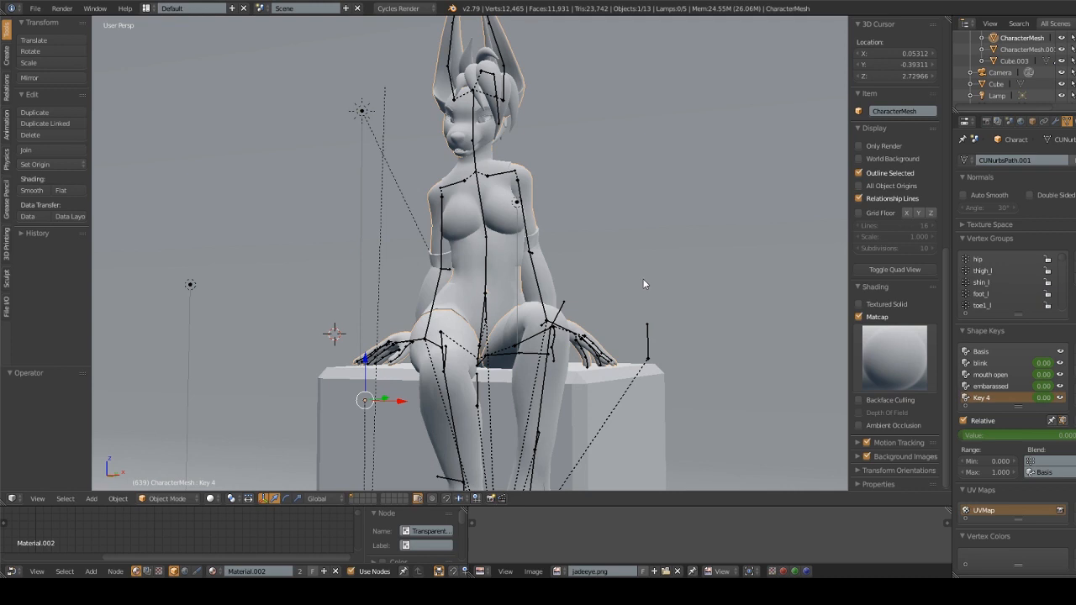
pyautogui.moveTo(649, 258)
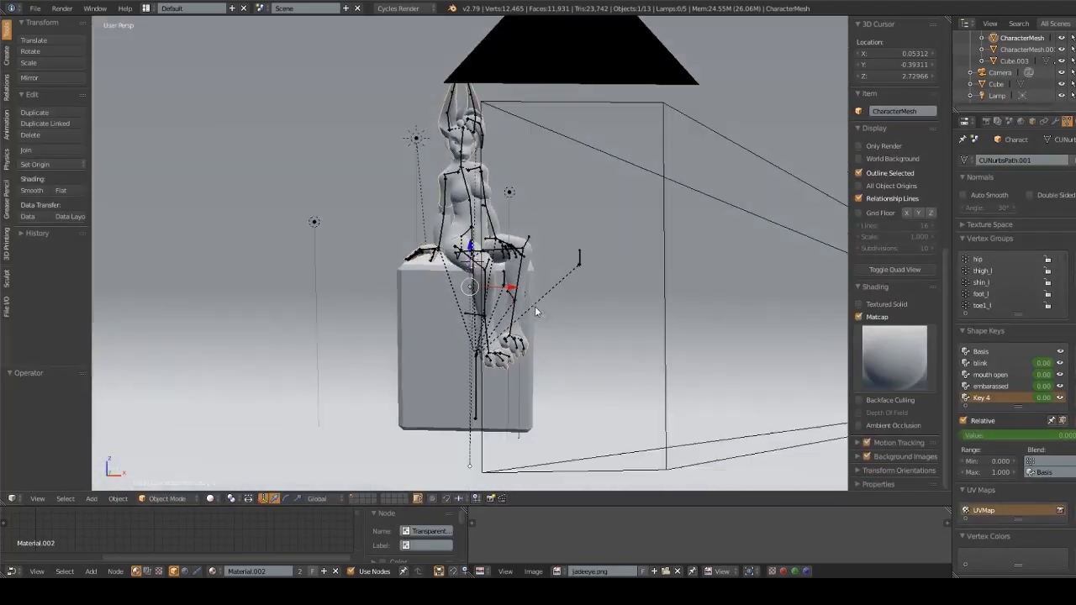
pyautogui.press('KP_0')
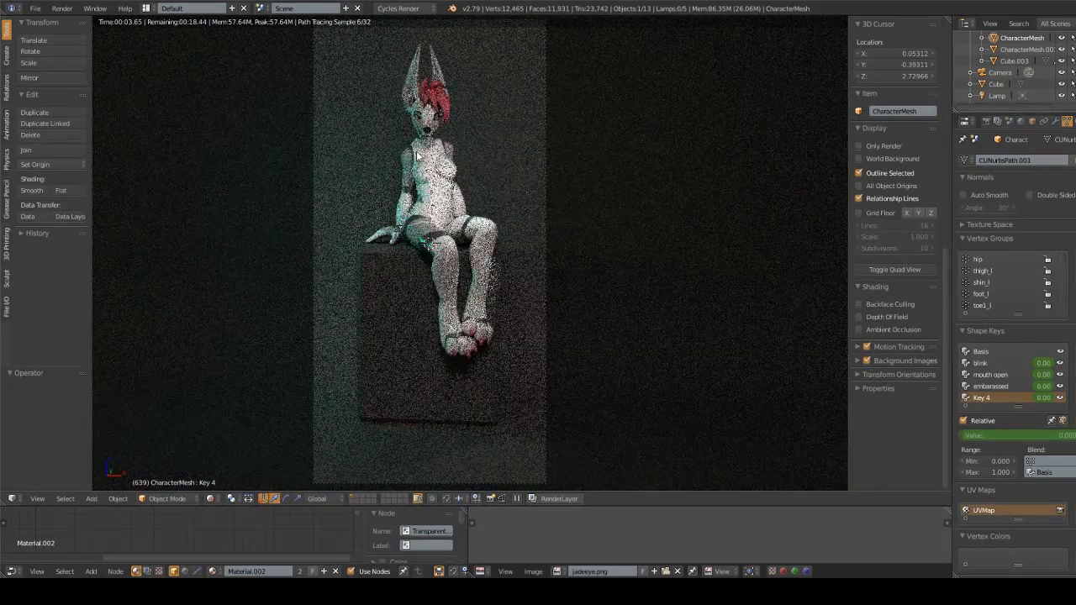
pyautogui.moveTo(629, 223)
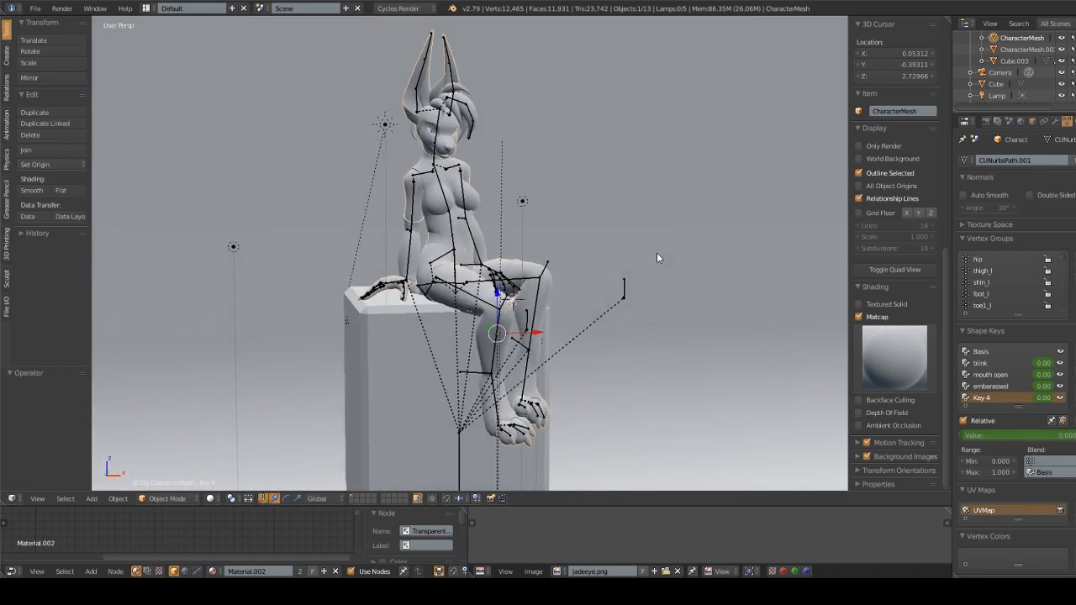
pyautogui.moveTo(656, 258); pyautogui.dragTo(678, 290)
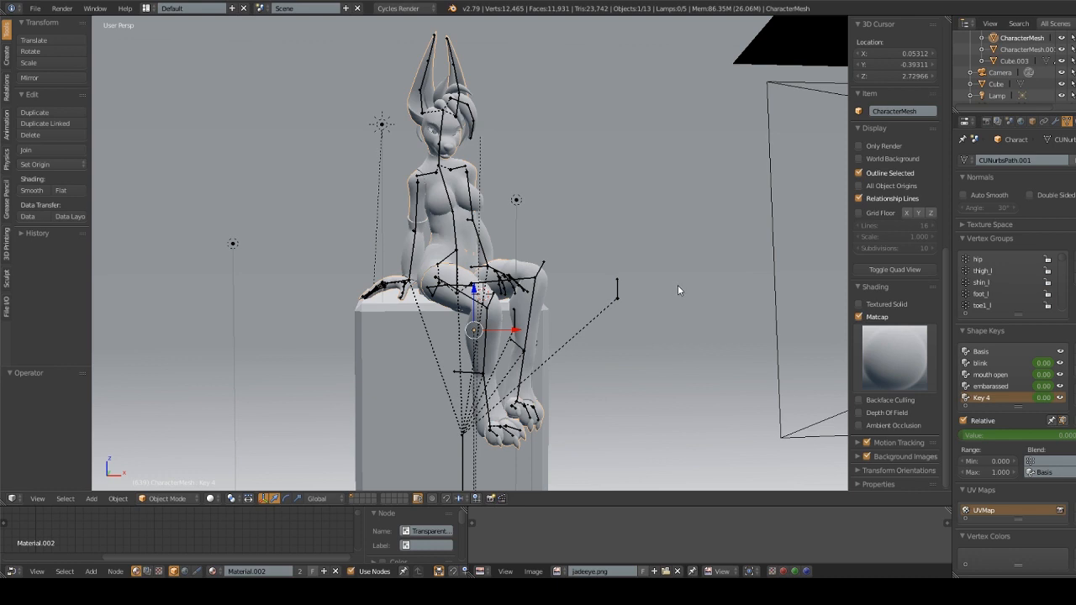
pyautogui.moveTo(677, 278)
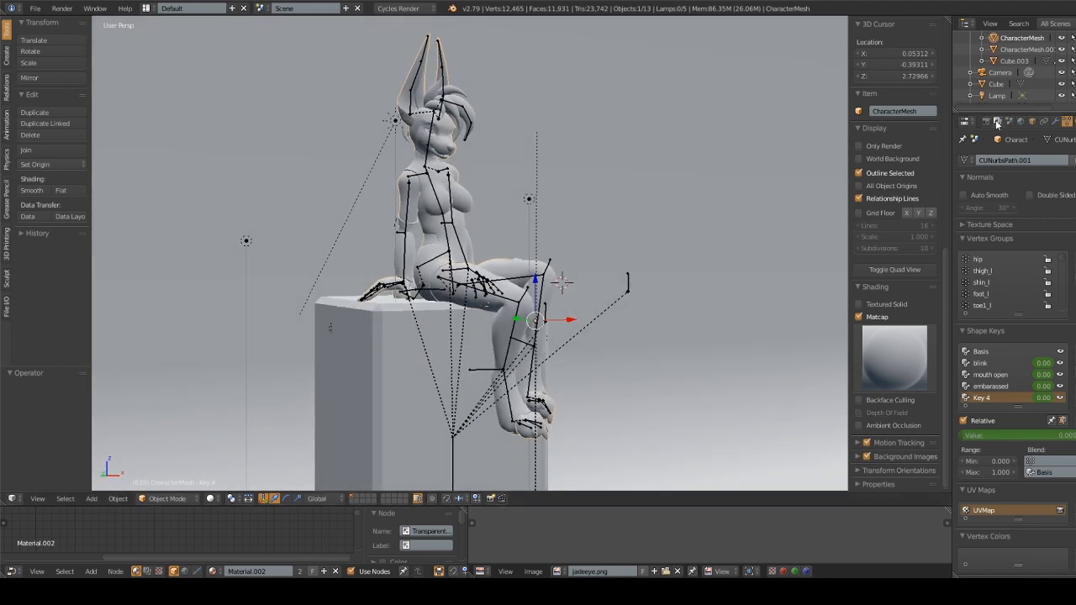
pyautogui.moveTo(988, 125)
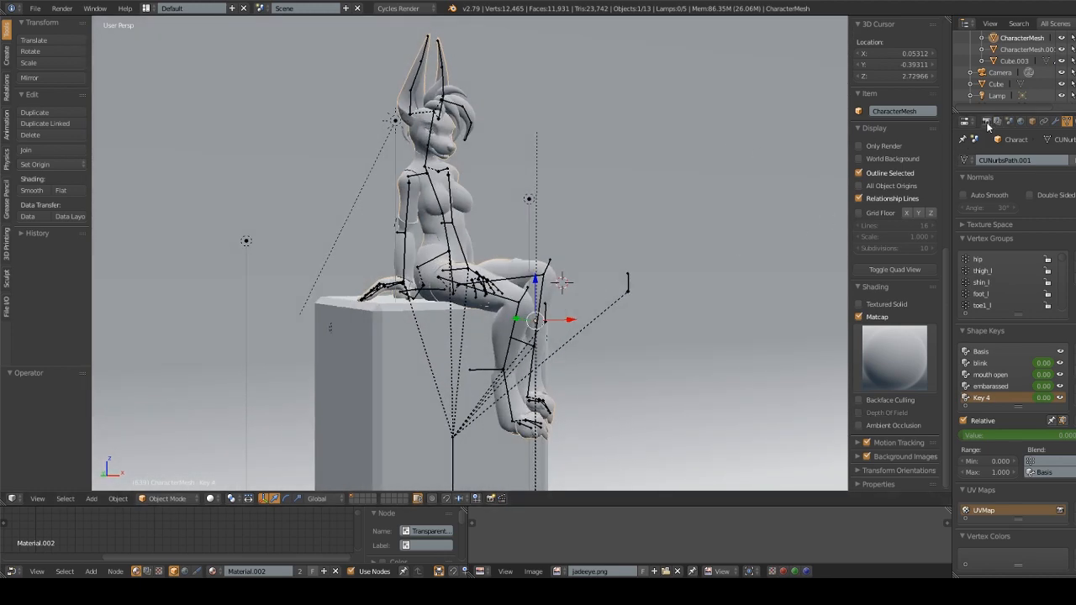
pyautogui.click(965, 122)
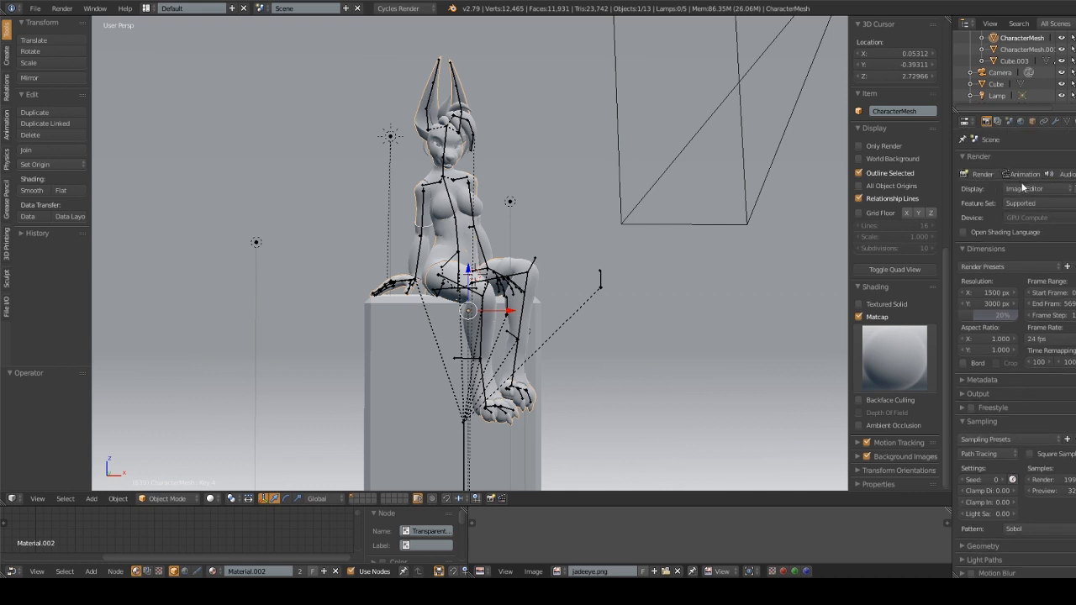
pyautogui.moveTo(1008, 266)
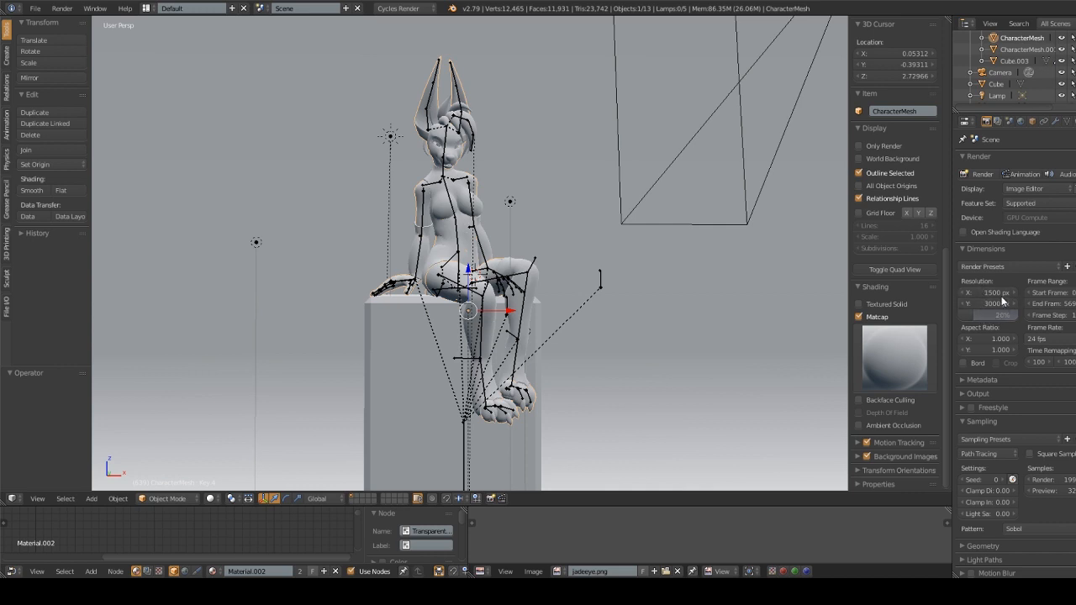
pyautogui.moveTo(996, 303)
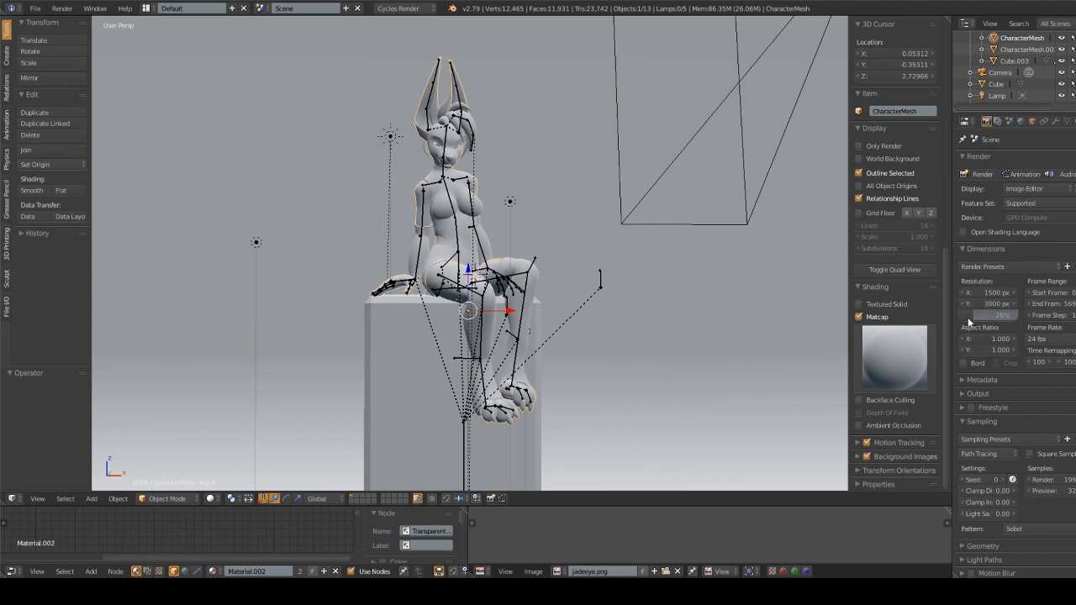
pyautogui.moveTo(971, 326)
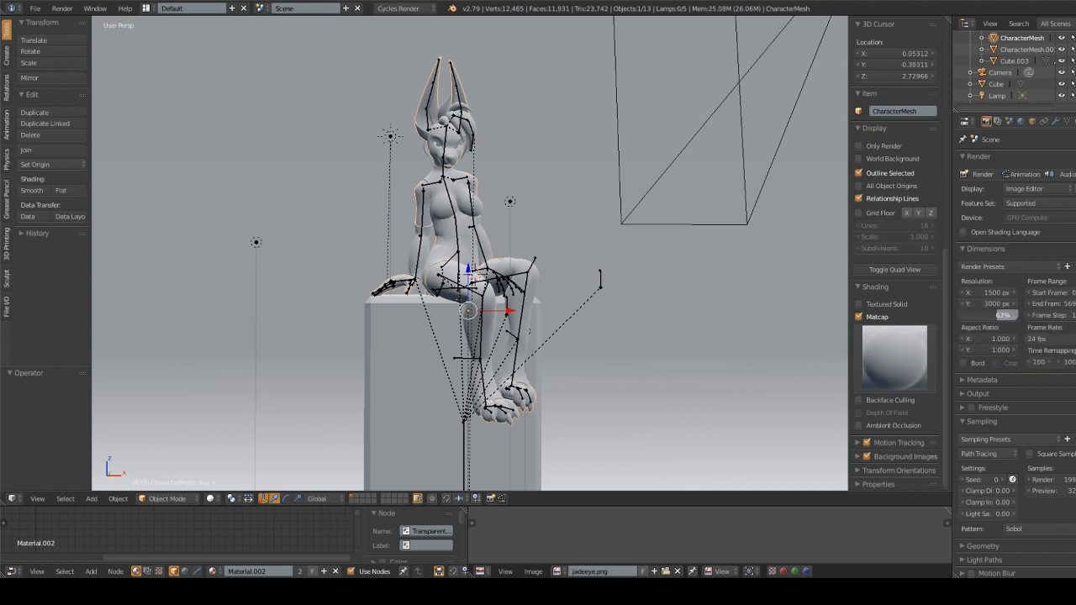
pyautogui.click(996, 314)
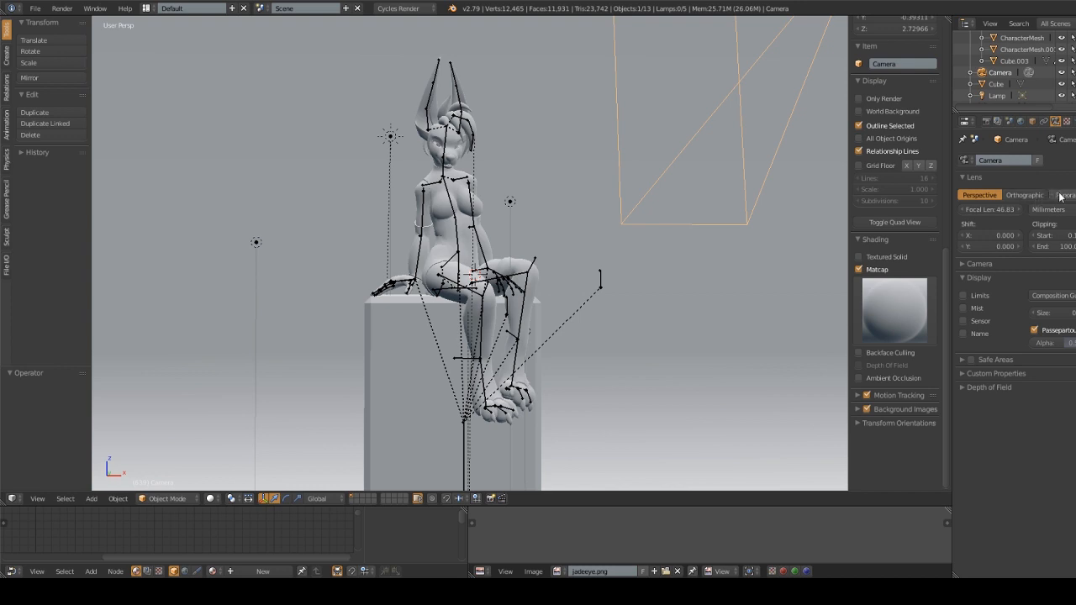
# - Switch the camera lens to Panoramic Equirectangular and move on to the scene settings
pyautogui.click(1065, 195)
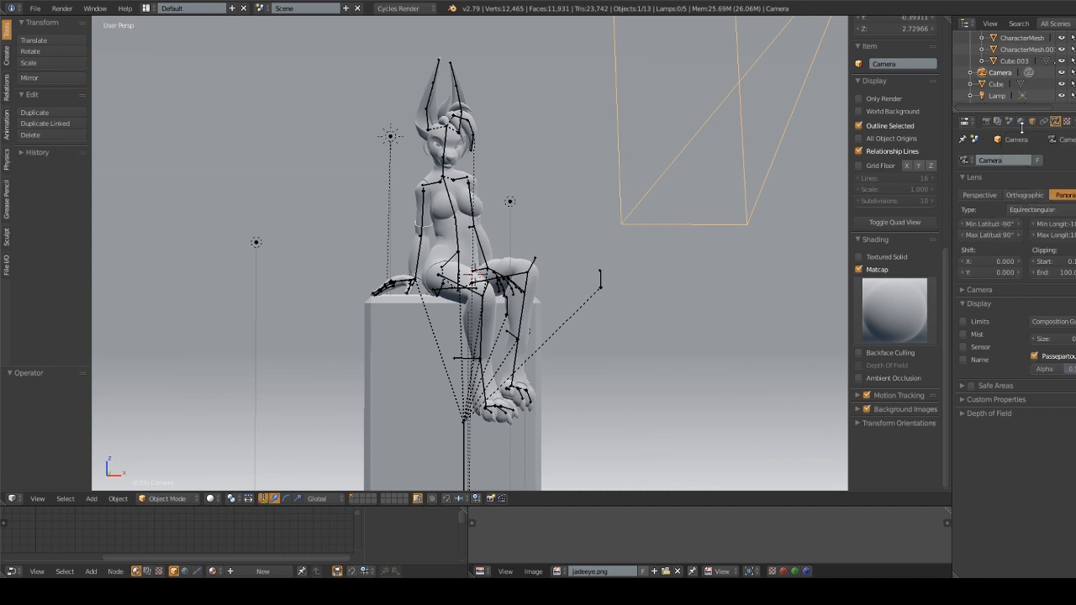
pyautogui.click(1010, 122)
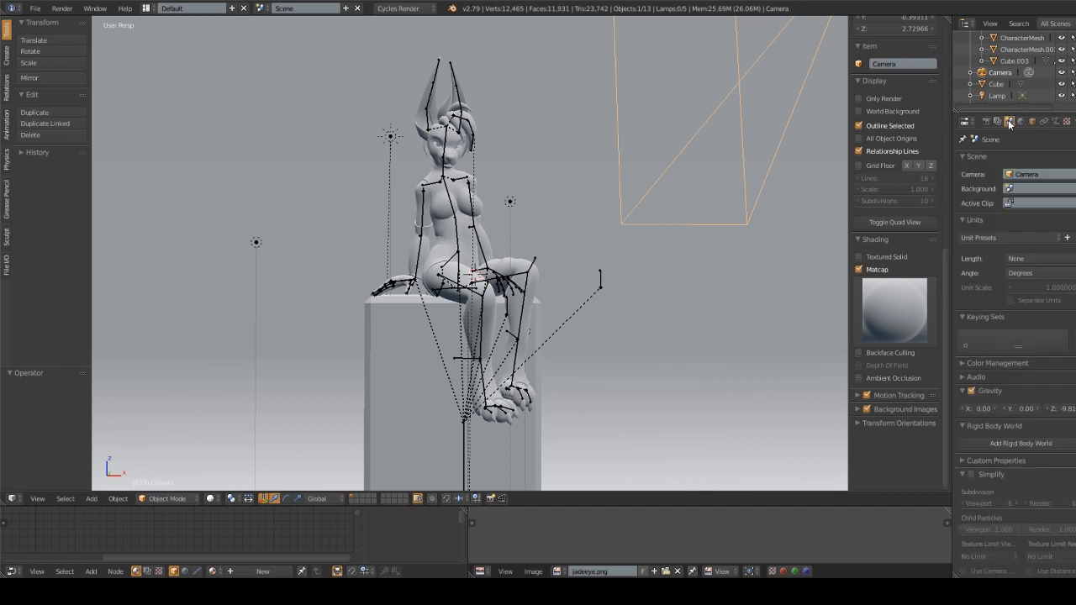
# - Enable Stereo 3D views on the render layer and switch off denoising
pyautogui.click(1009, 122)
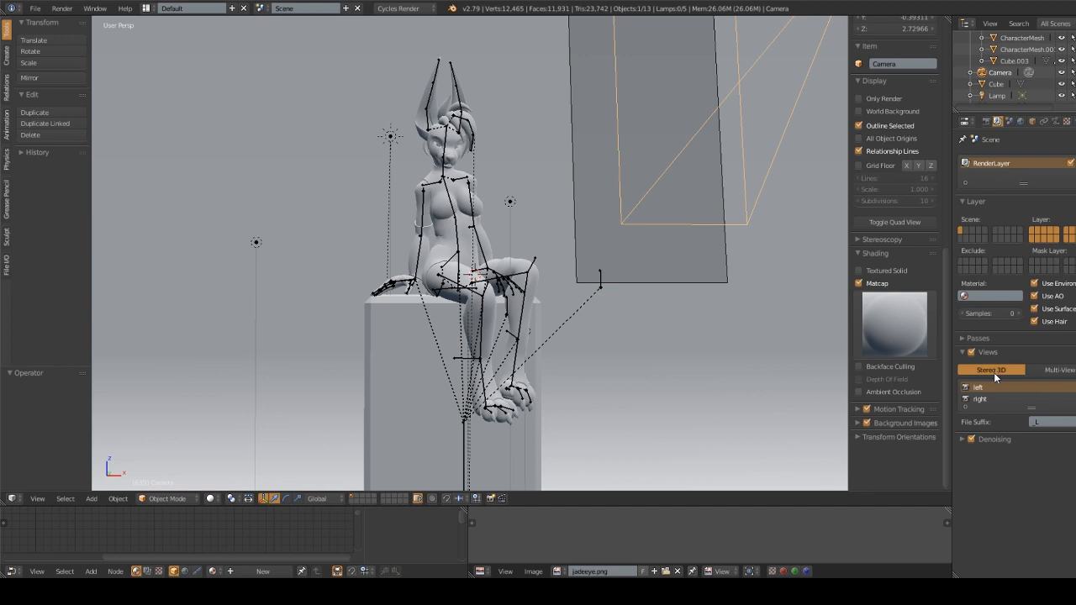
pyautogui.click(1059, 370)
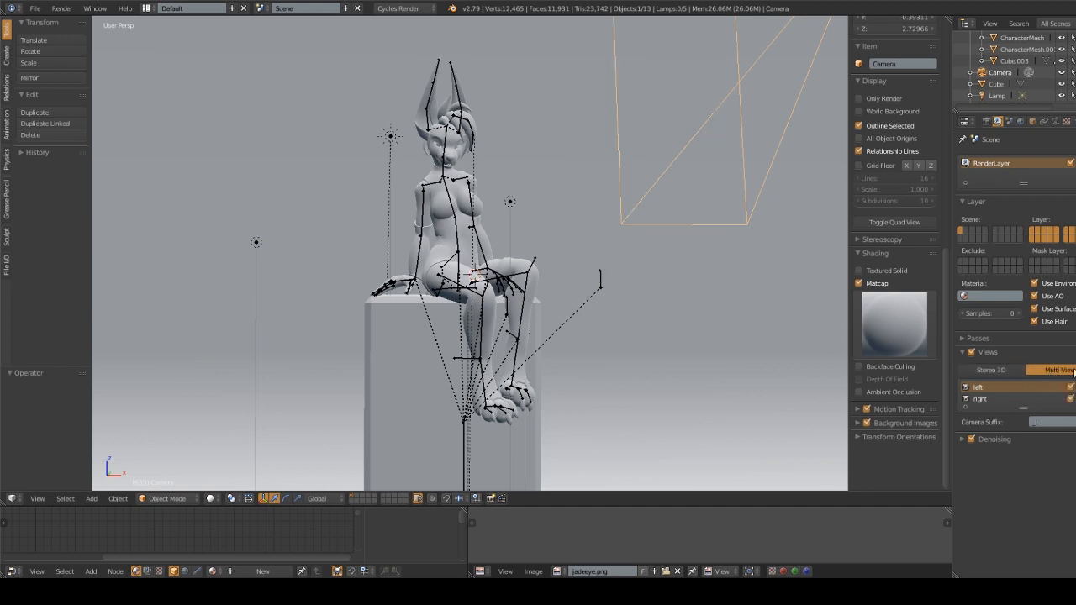
pyautogui.click(991, 370)
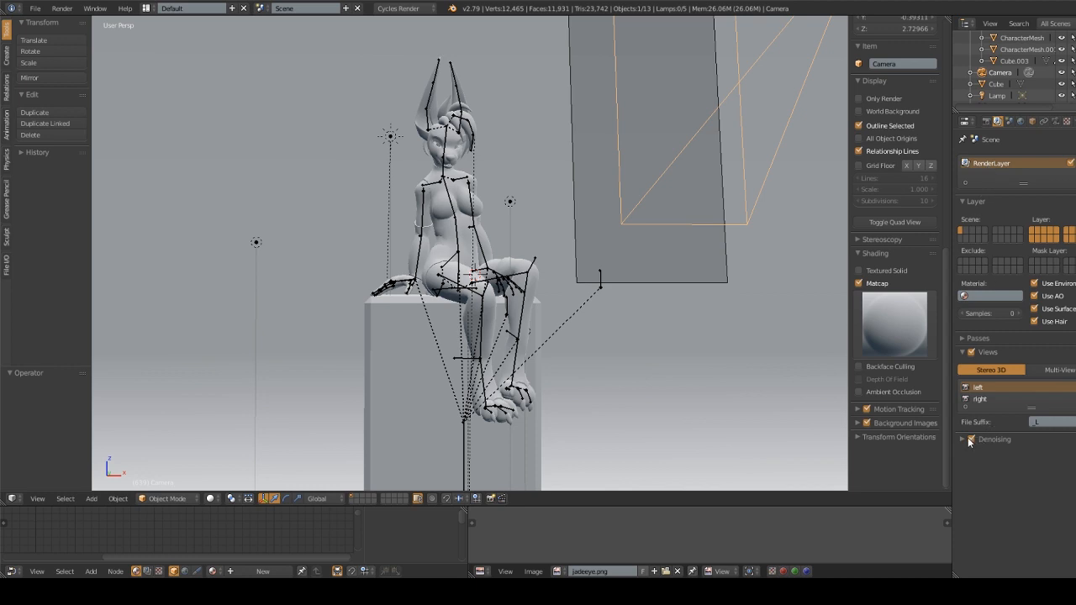
pyautogui.click(970, 439)
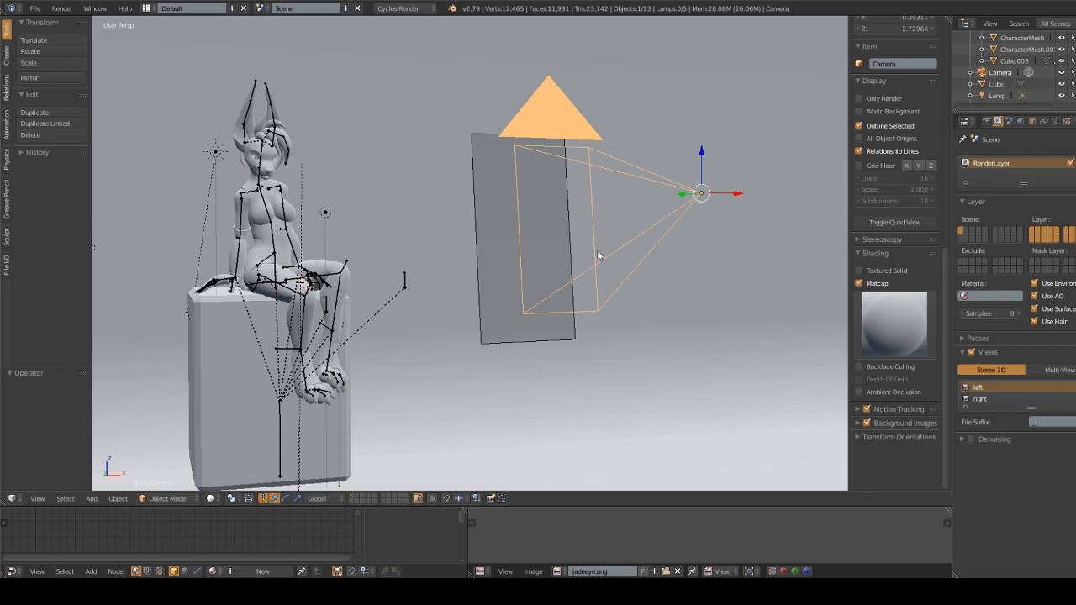
# - Choose the DVCPRO HD 1080p render size preset, 1280 by 1080 at 3:2 pixel aspect
pyautogui.click(966, 122)
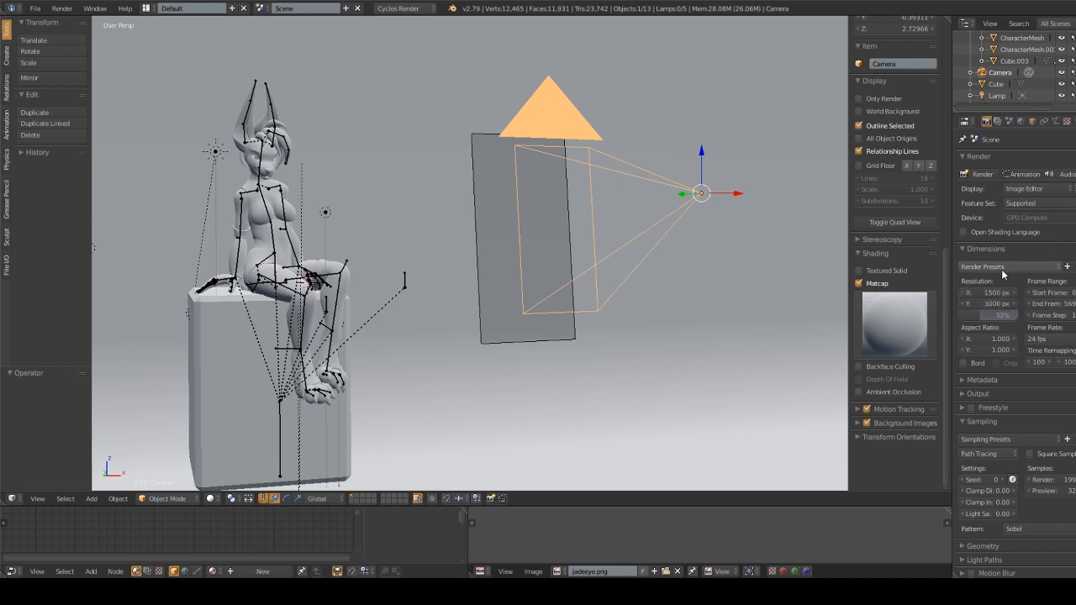
pyautogui.click(1004, 266)
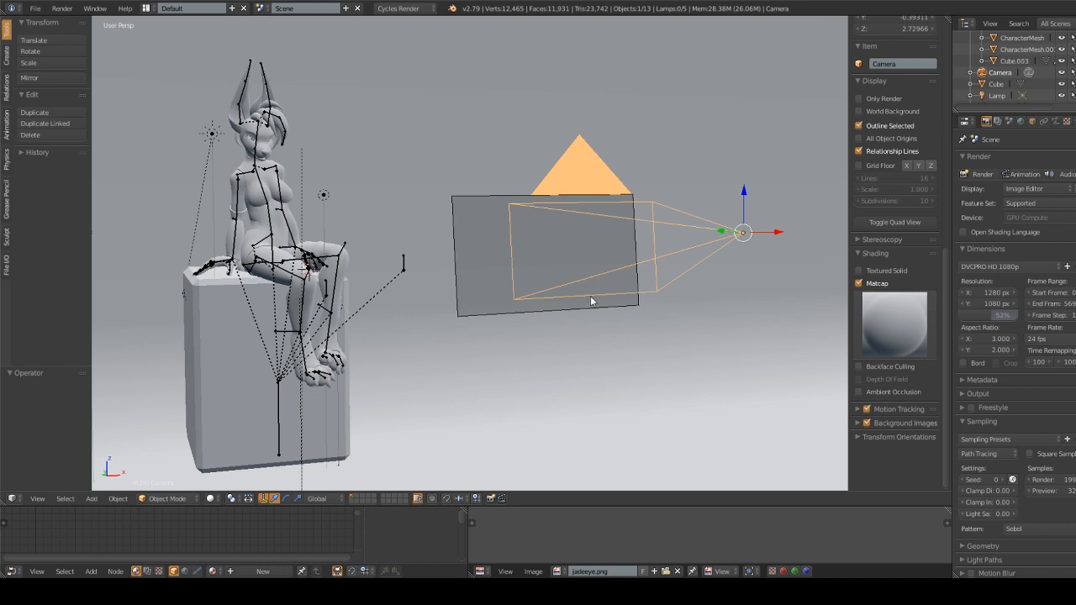
pyautogui.moveTo(553, 255)
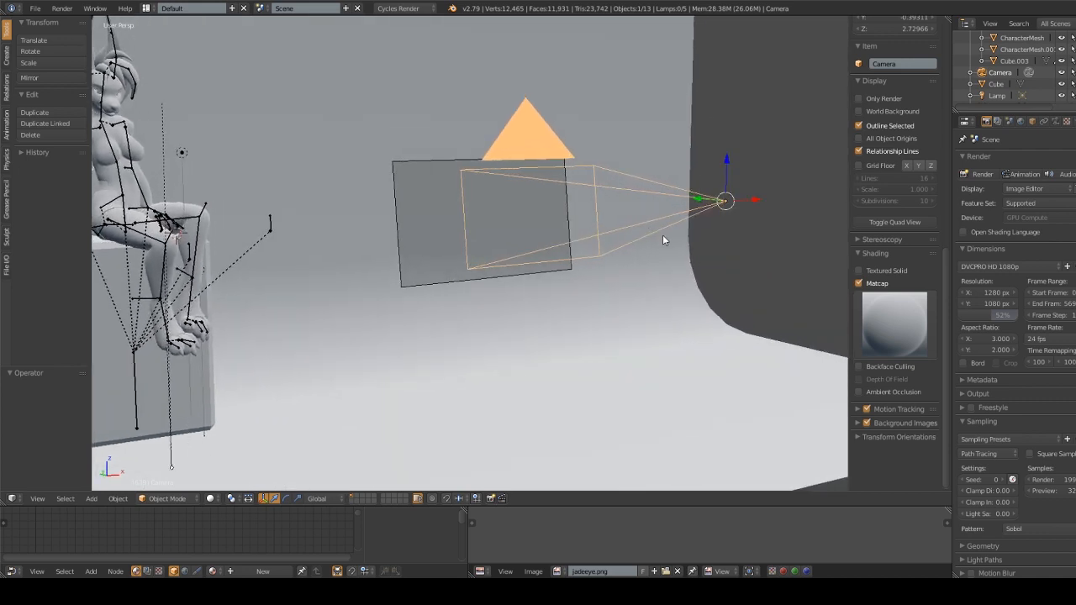
pyautogui.moveTo(660, 238)
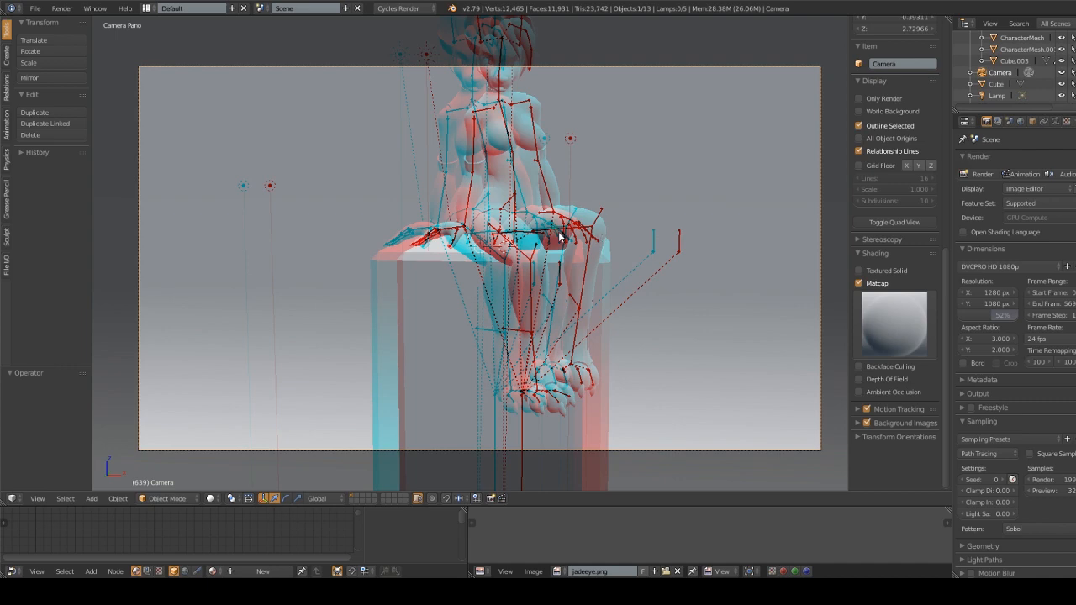
pyautogui.moveTo(623, 201)
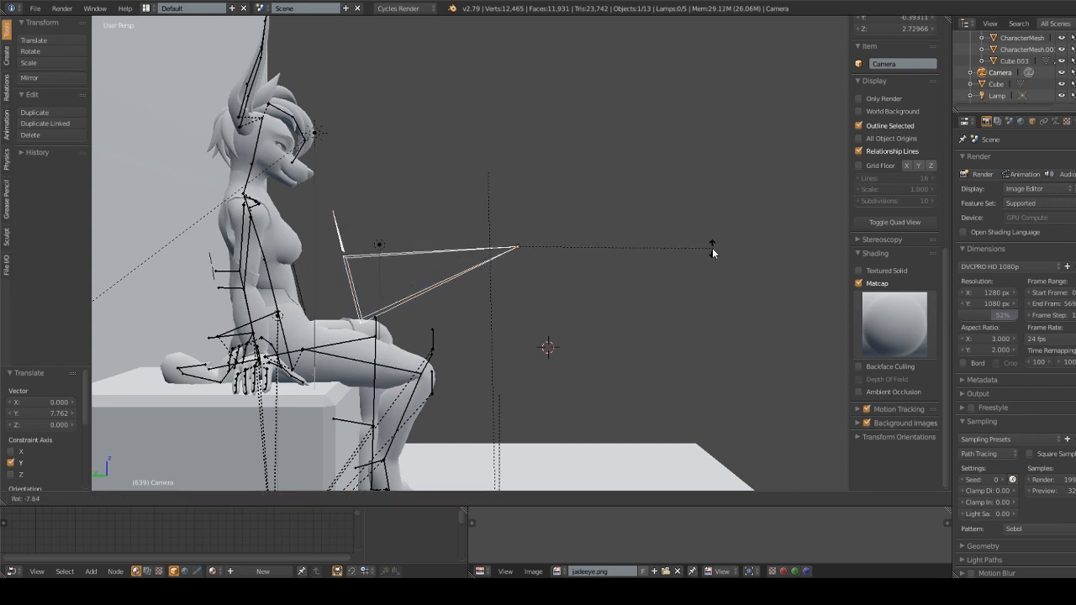
# - Move the camera out in front of the character near her head
pyautogui.moveTo(712, 252); pyautogui.dragTo(670, 327)
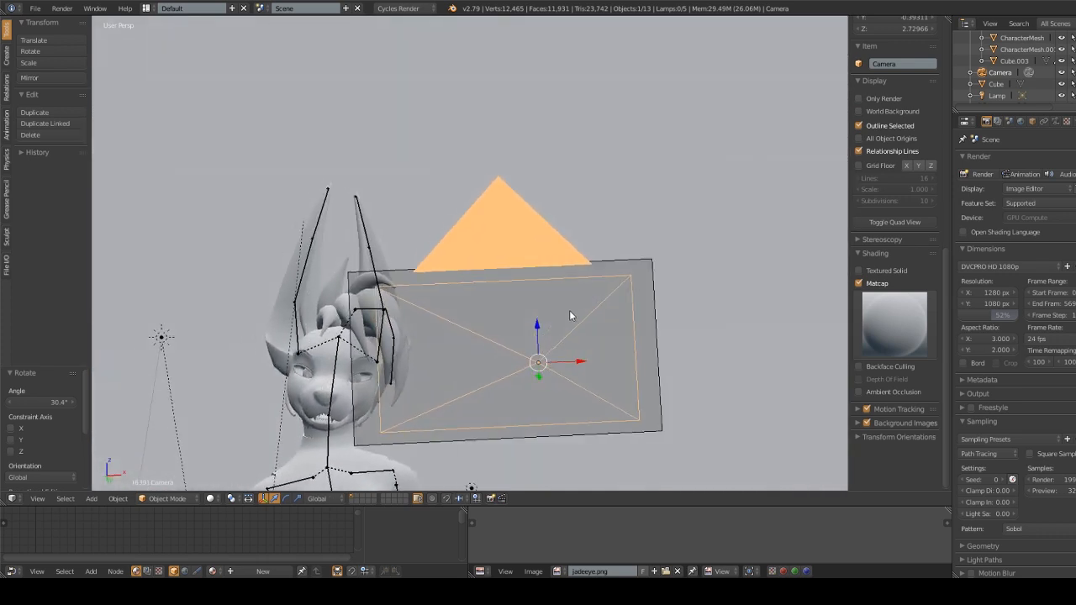
pyautogui.moveTo(583, 384)
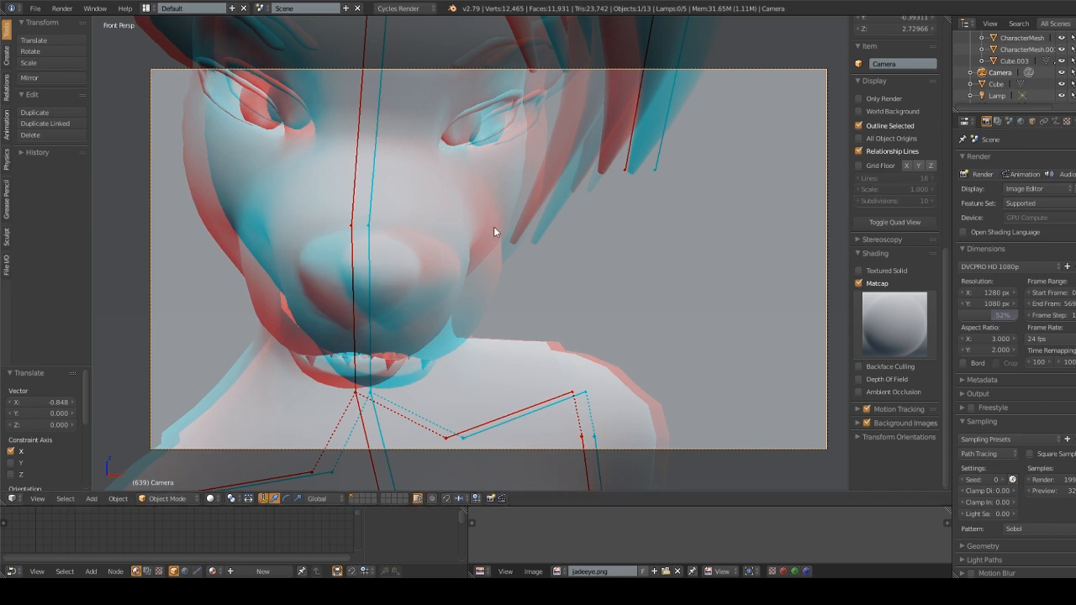
pyautogui.moveTo(397, 342)
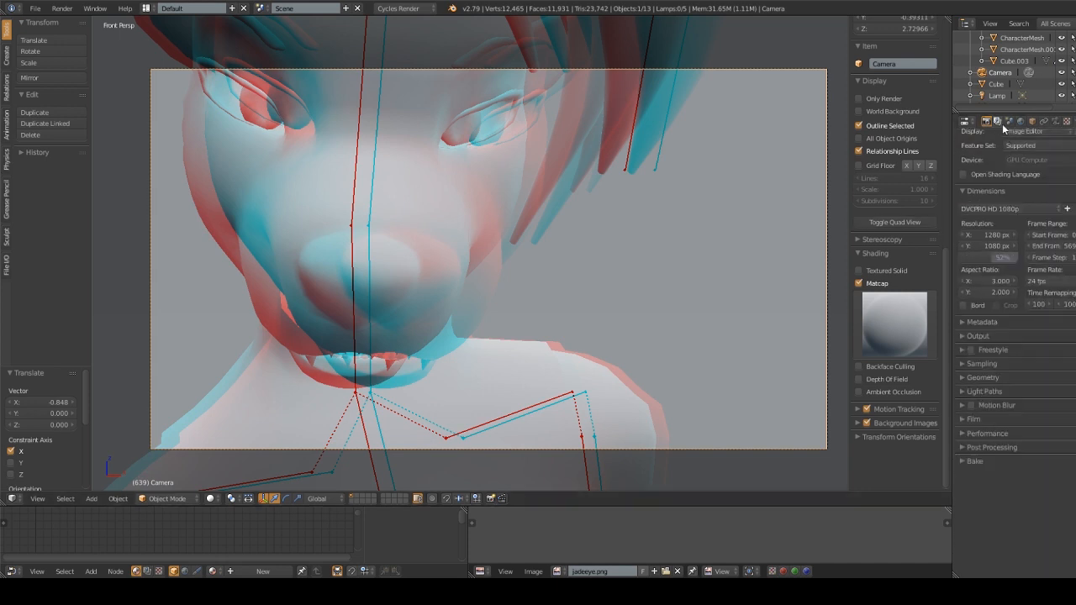
# - Check the render layer's Stereo 3D views, then show the camera's lens settings
pyautogui.click(997, 121)
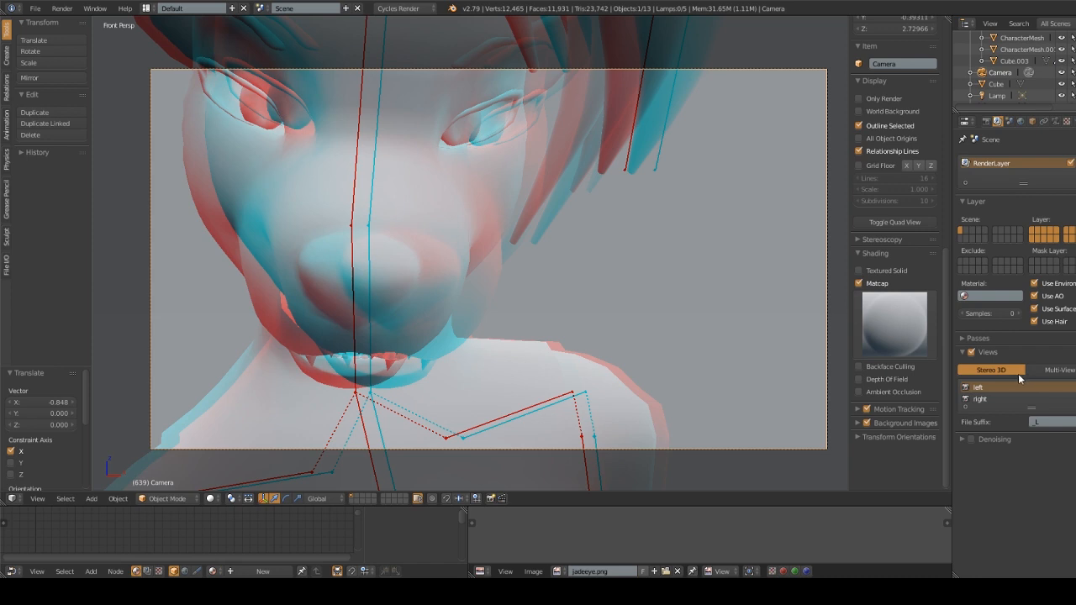
pyautogui.click(973, 140)
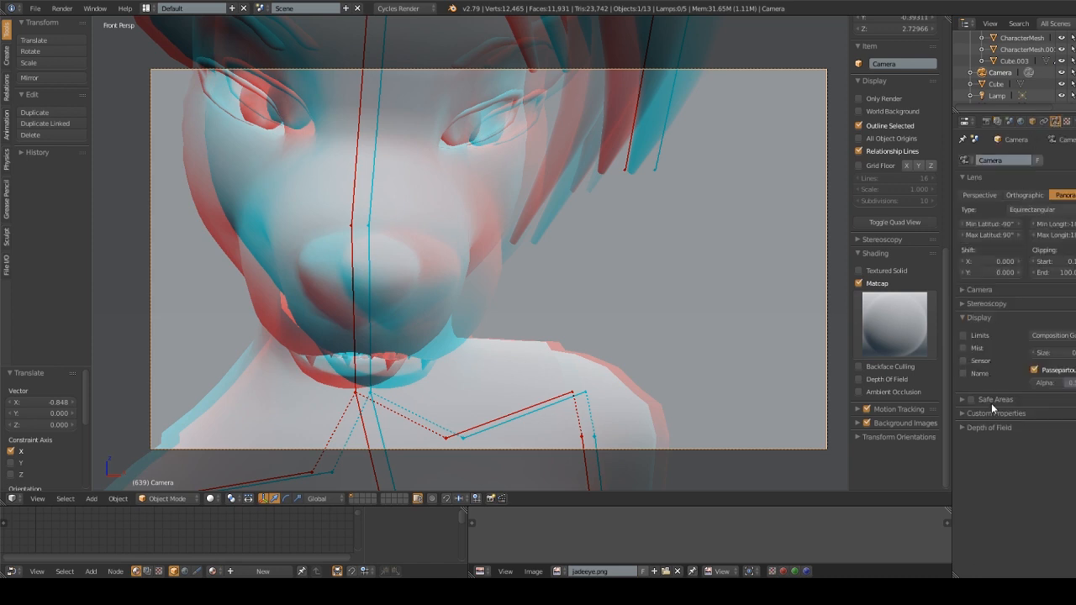
# - Expand the camera's Stereoscopy settings showing Off-Axis mode with left-eye pivot
pyautogui.click(977, 304)
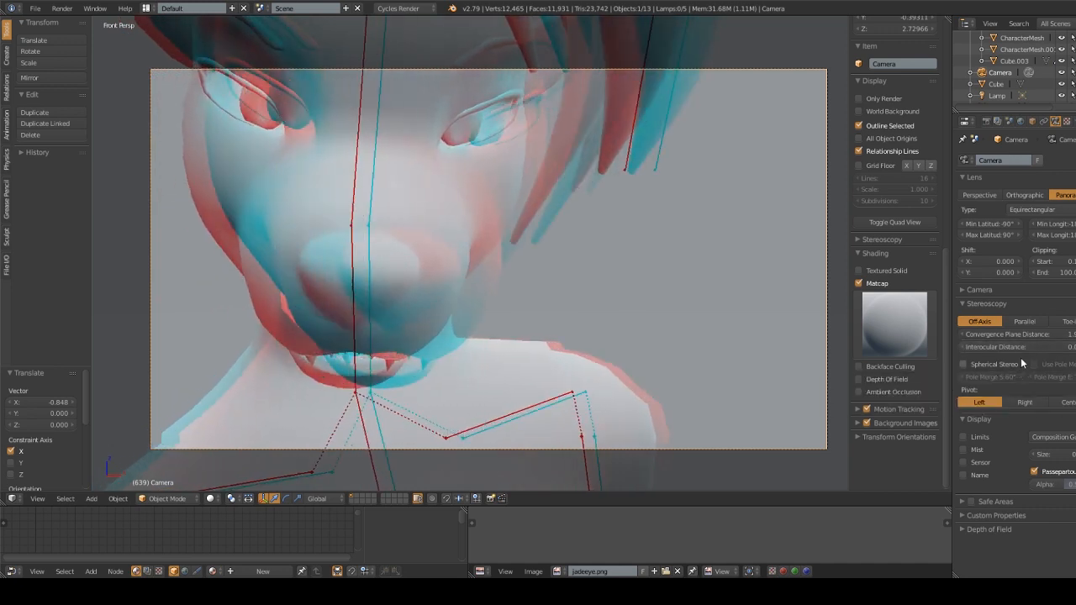
pyautogui.moveTo(992, 361)
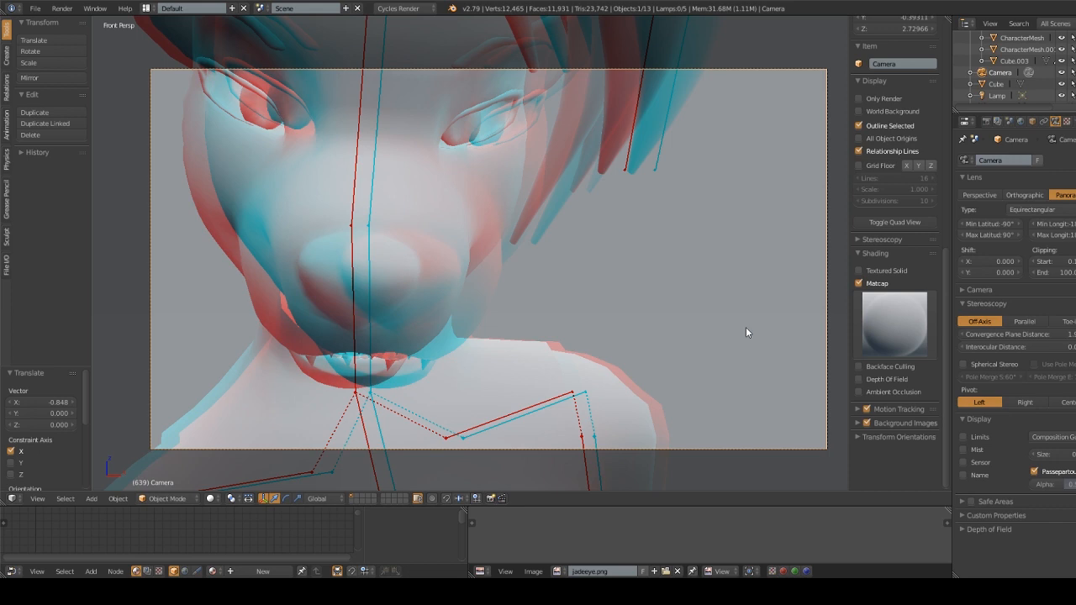
pyautogui.moveTo(641, 338)
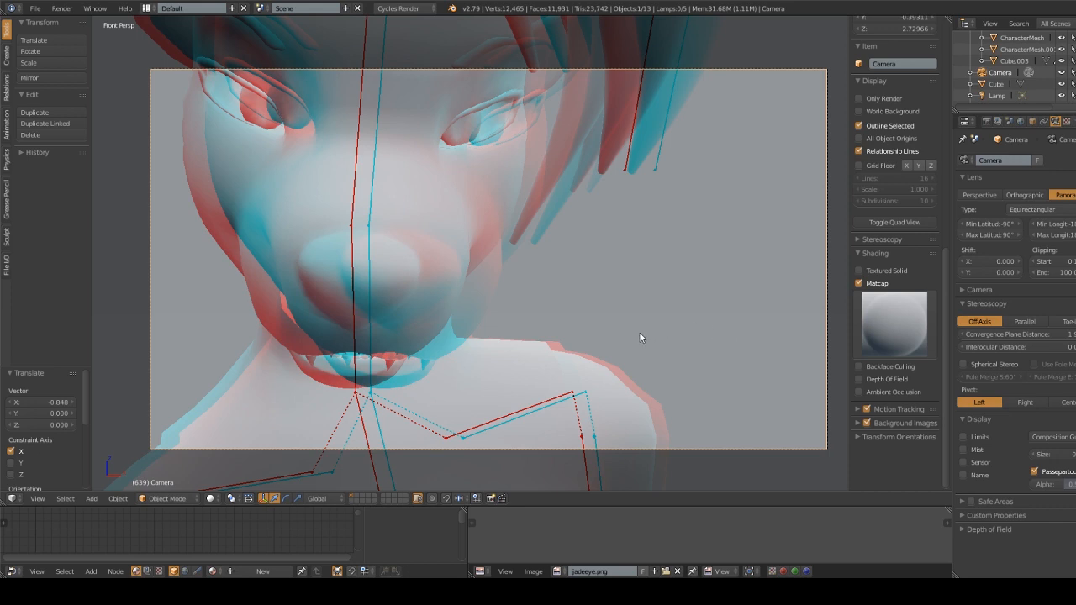
pyautogui.moveTo(607, 355)
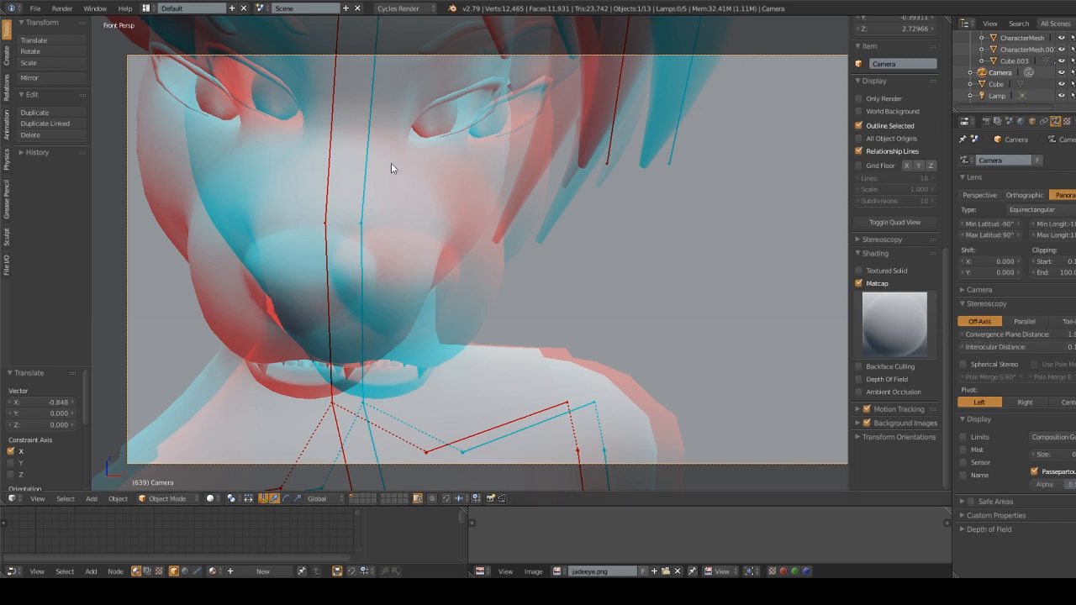
pyautogui.moveTo(365, 232)
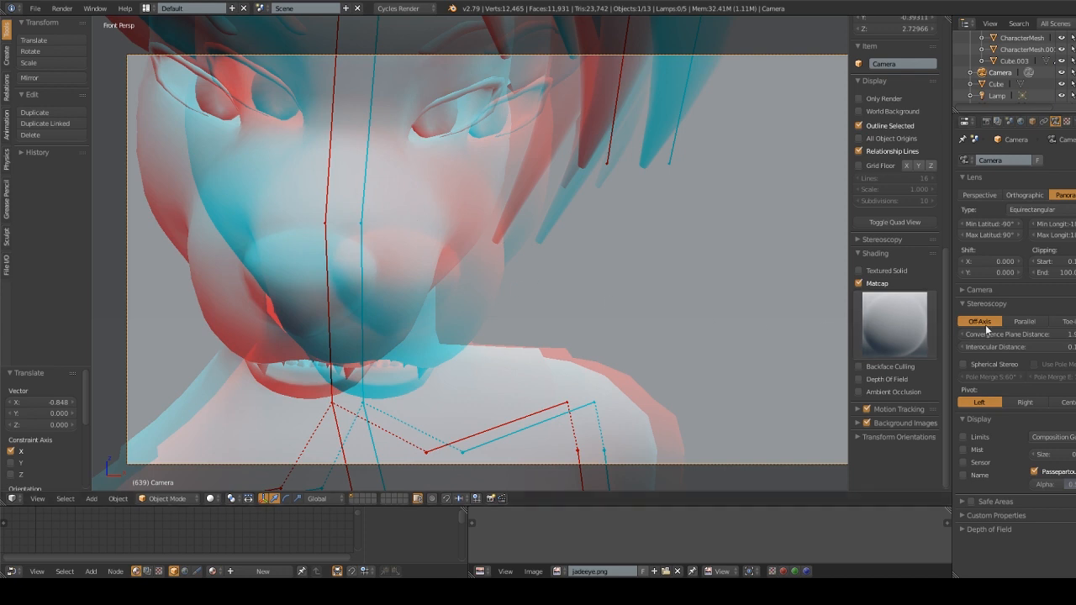
pyautogui.moveTo(954, 112)
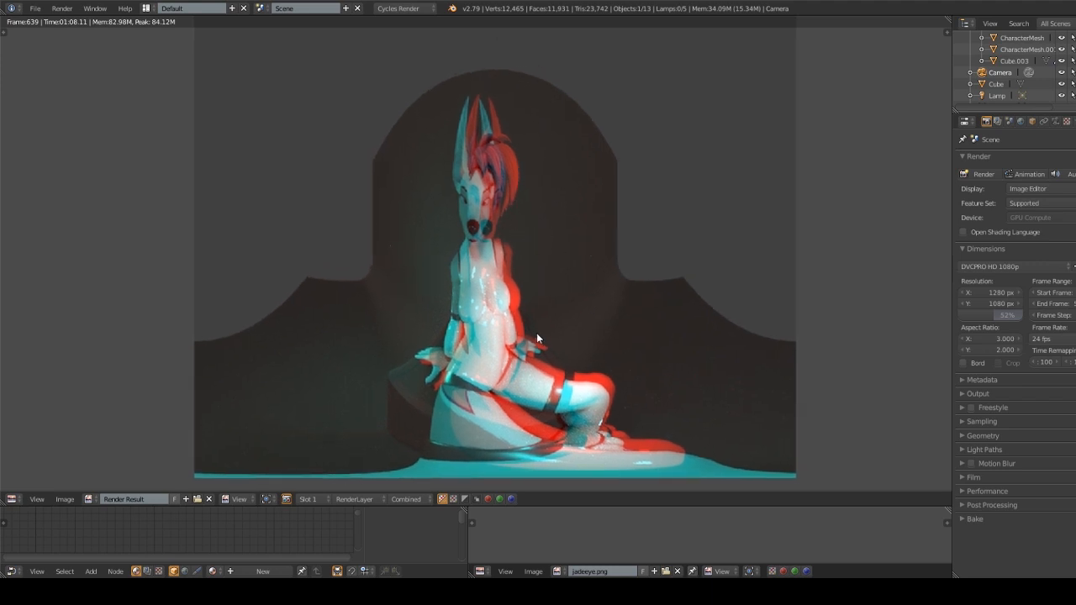
pyautogui.moveTo(535, 334)
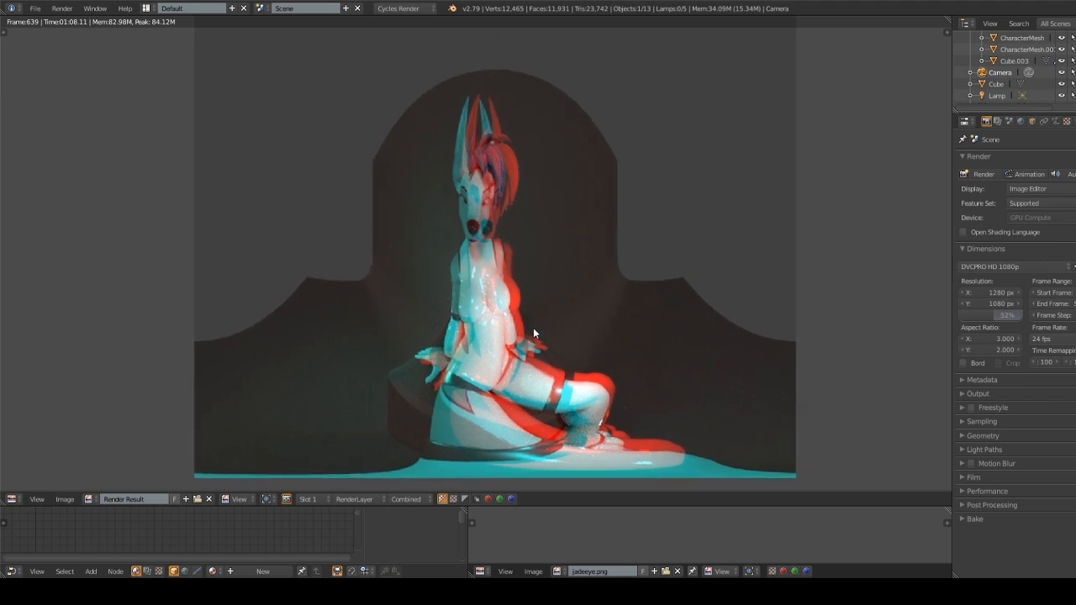
pyautogui.moveTo(576, 291)
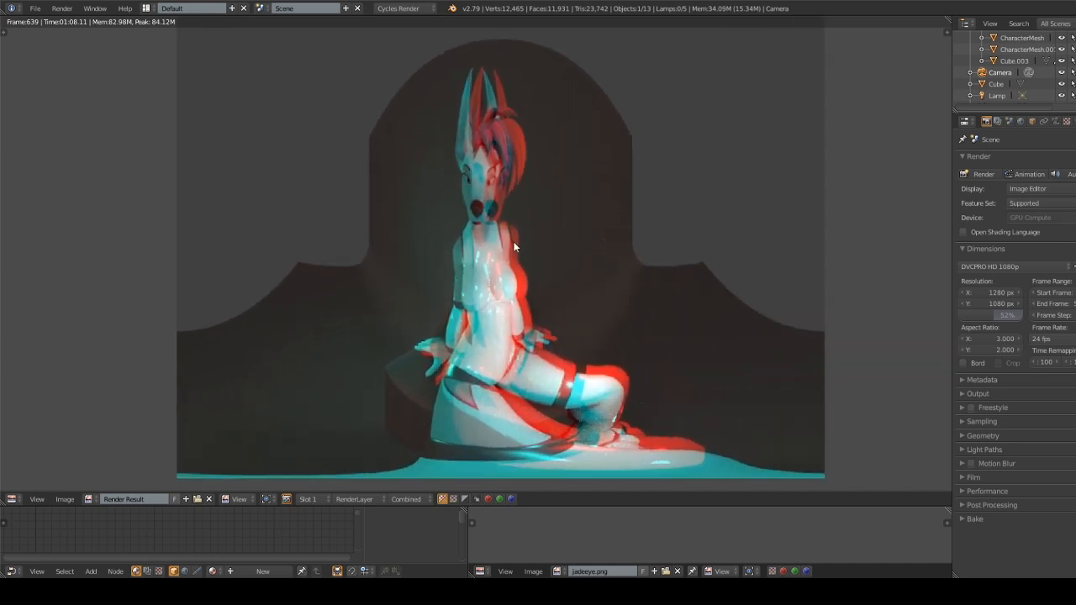
pyautogui.moveTo(596, 276)
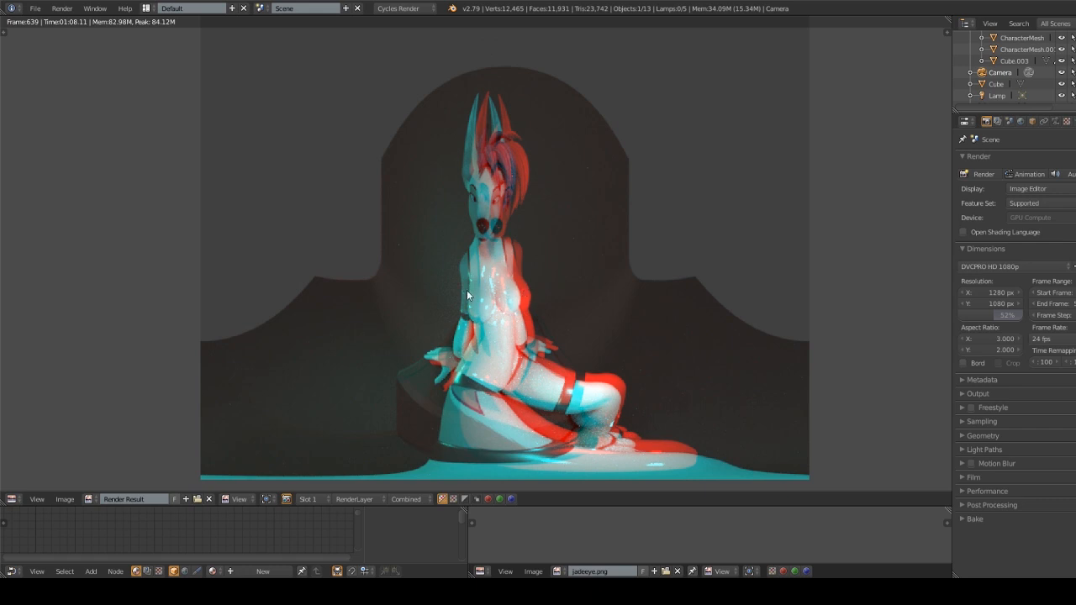
pyautogui.moveTo(593, 395)
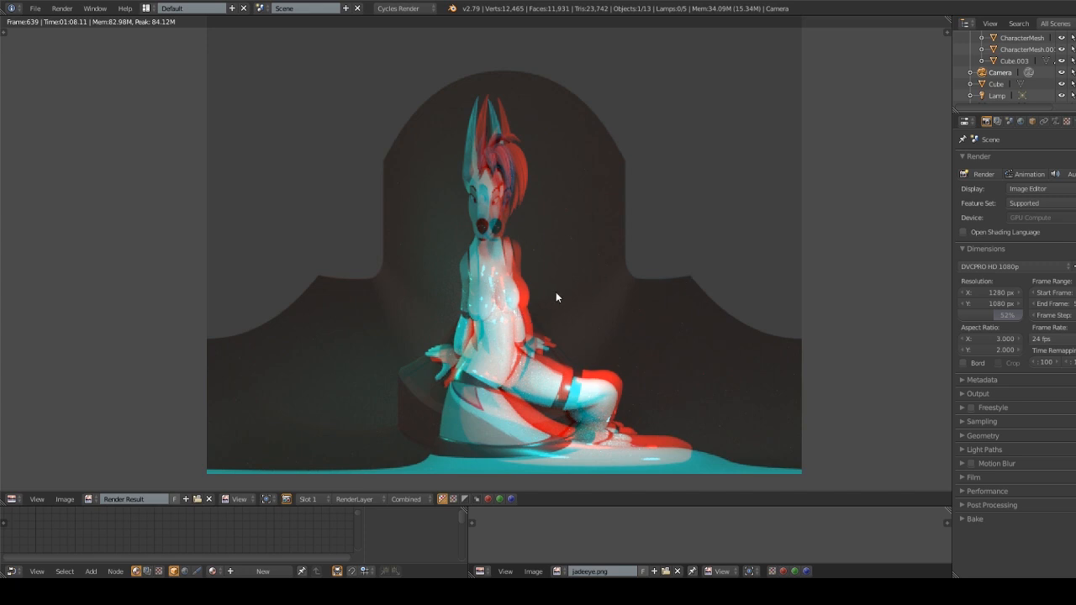
pyautogui.moveTo(538, 382)
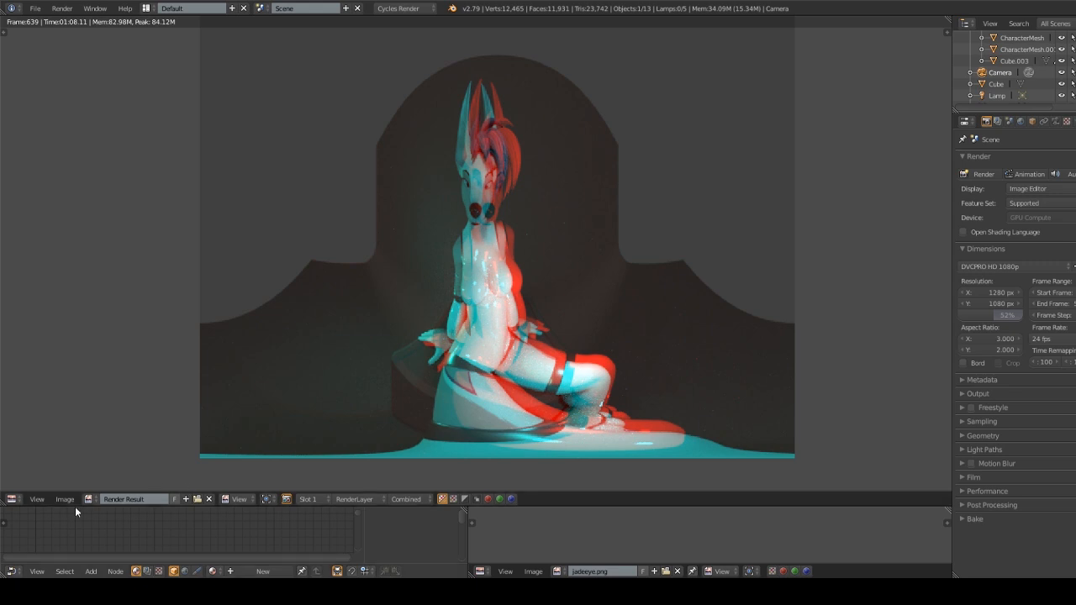
# - Start Save a Copy of the rendered image from the Image Editor's Image menu
pyautogui.click(33, 499)
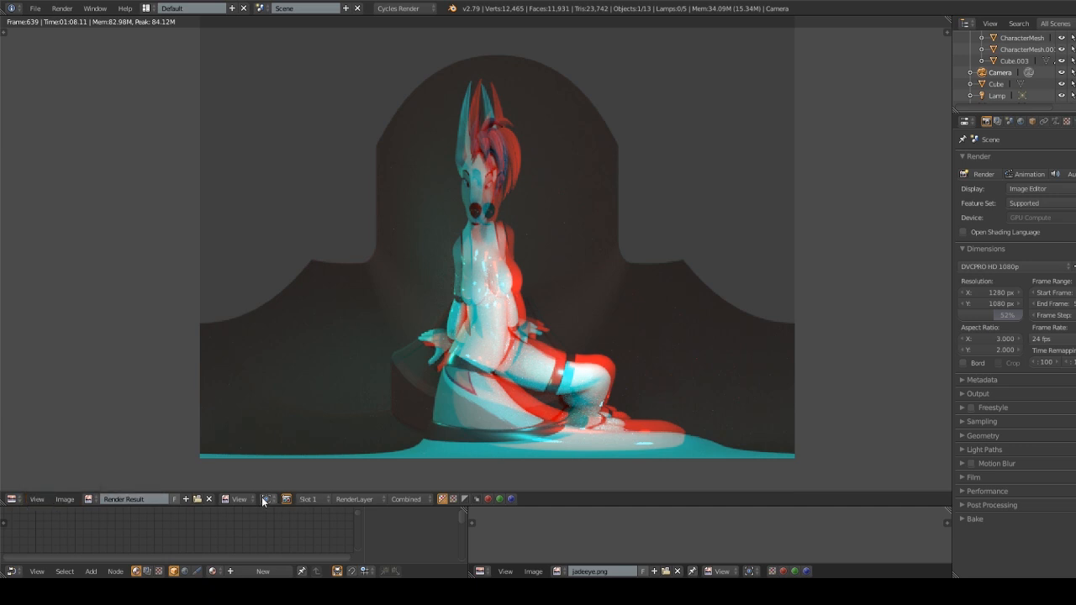
pyautogui.click(63, 499)
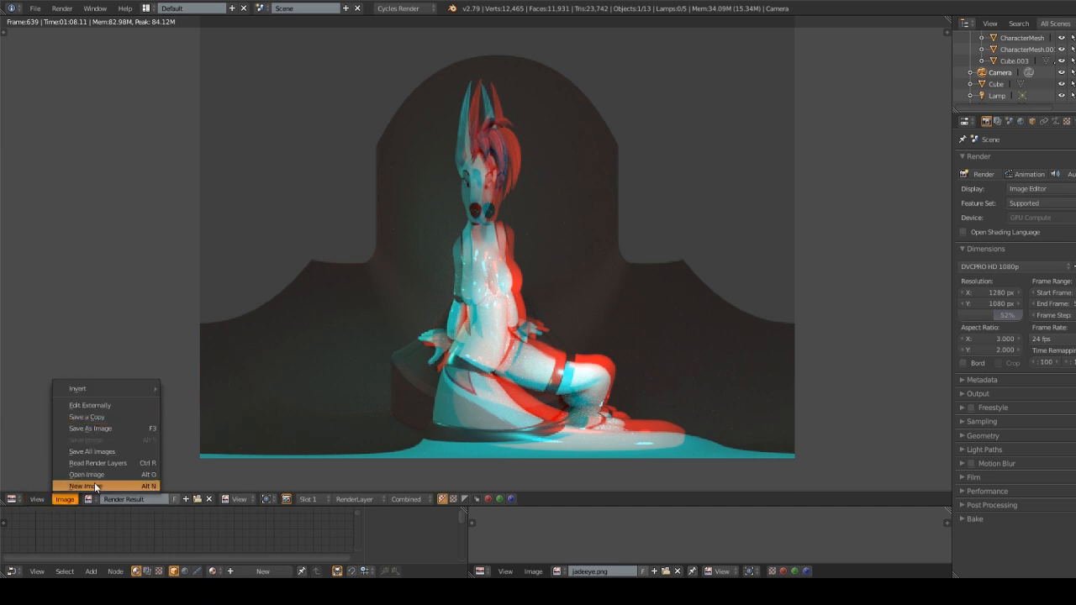
pyautogui.moveTo(86, 416)
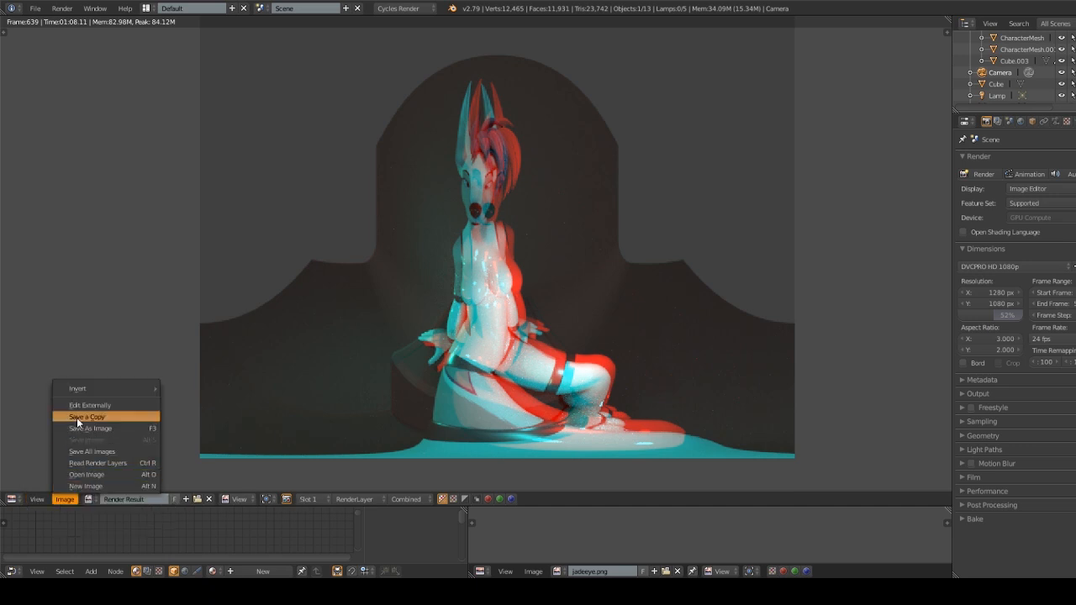
pyautogui.click(86, 416)
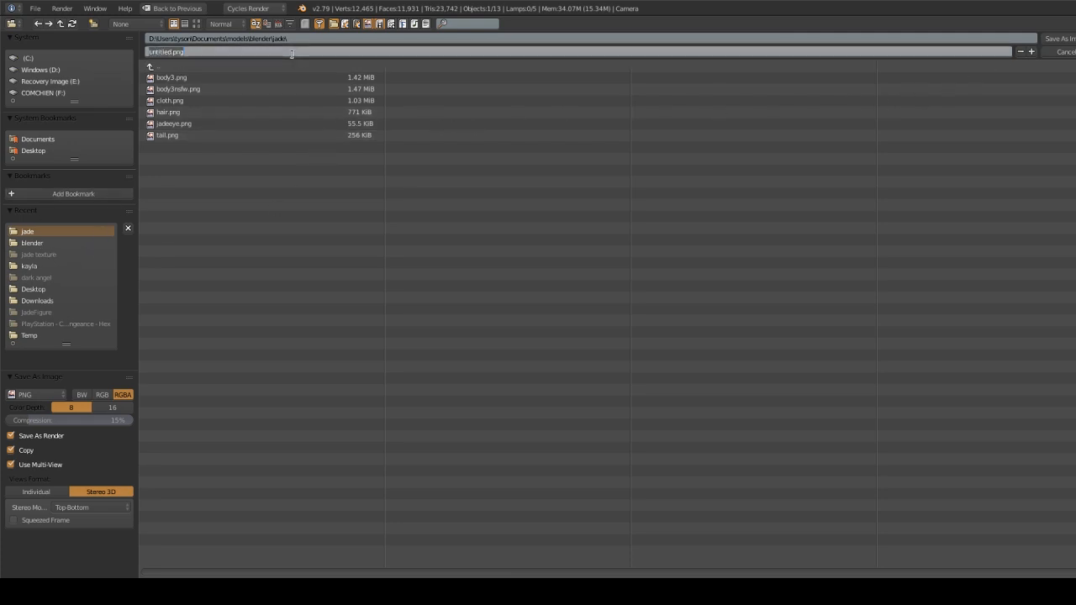
# - Name the saved copy VRJADE as a PNG with Stereo 3D top-bottom views
pyautogui.write('VRJADE')
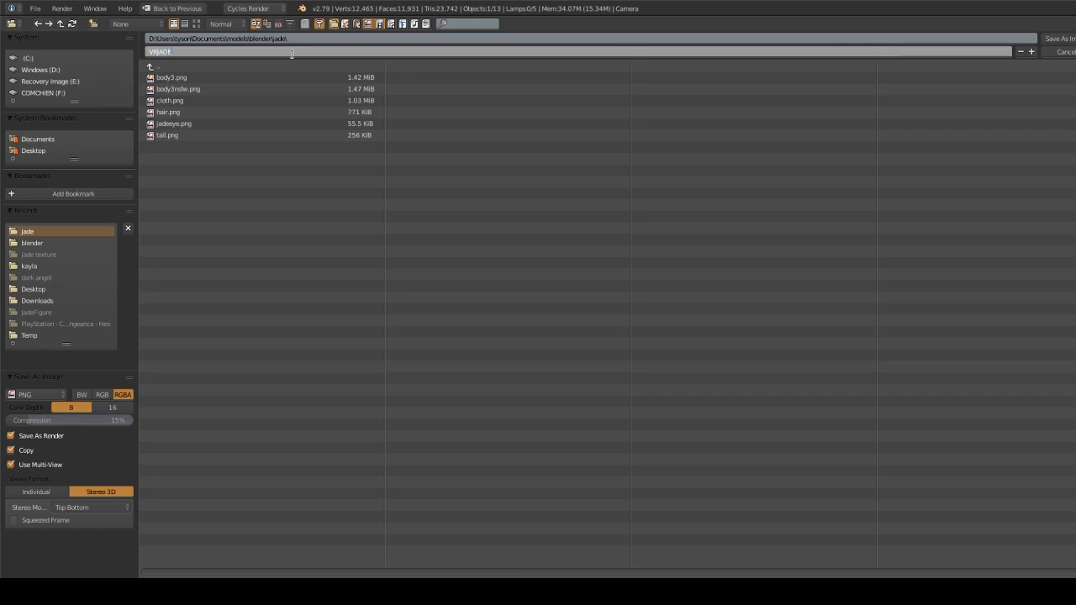